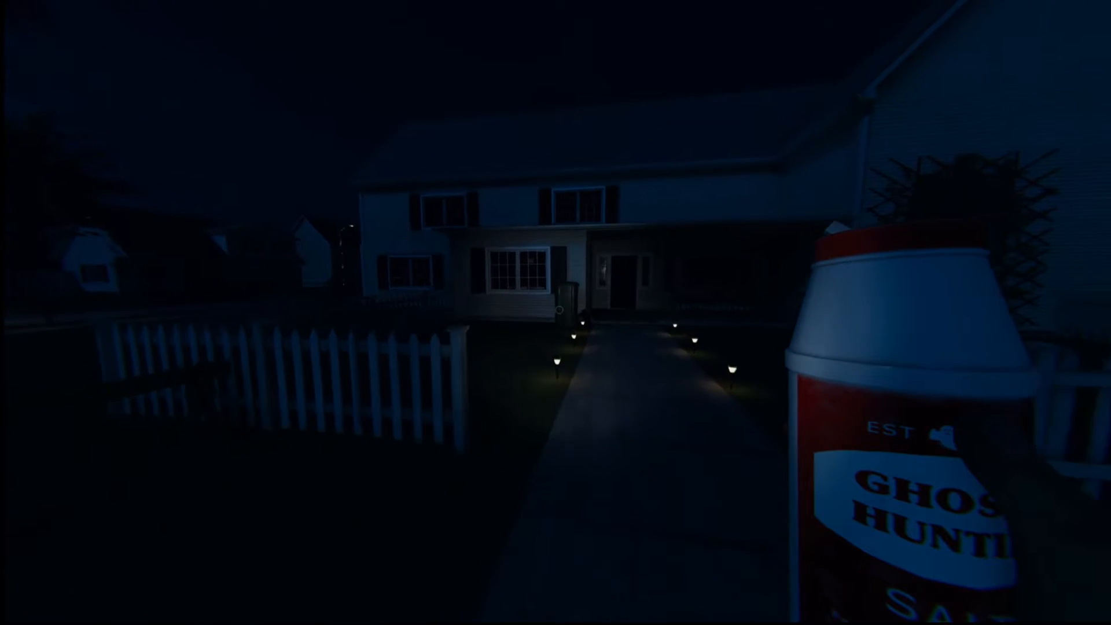
pyautogui.moveTo(555, 312)
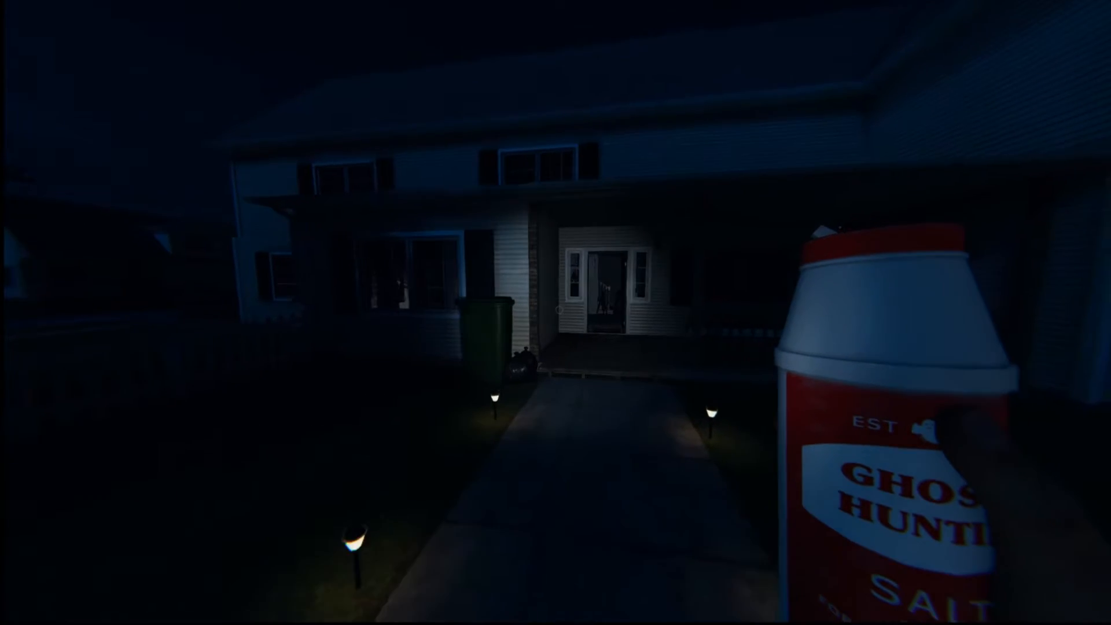
pyautogui.moveTo(556, 312)
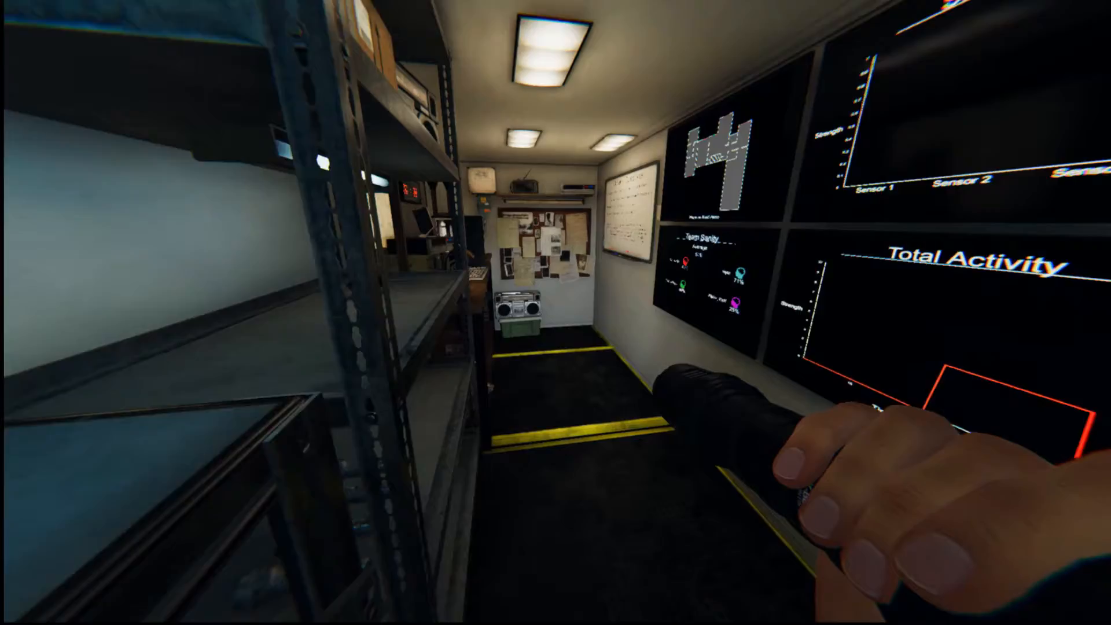
pyautogui.moveTo(556, 312)
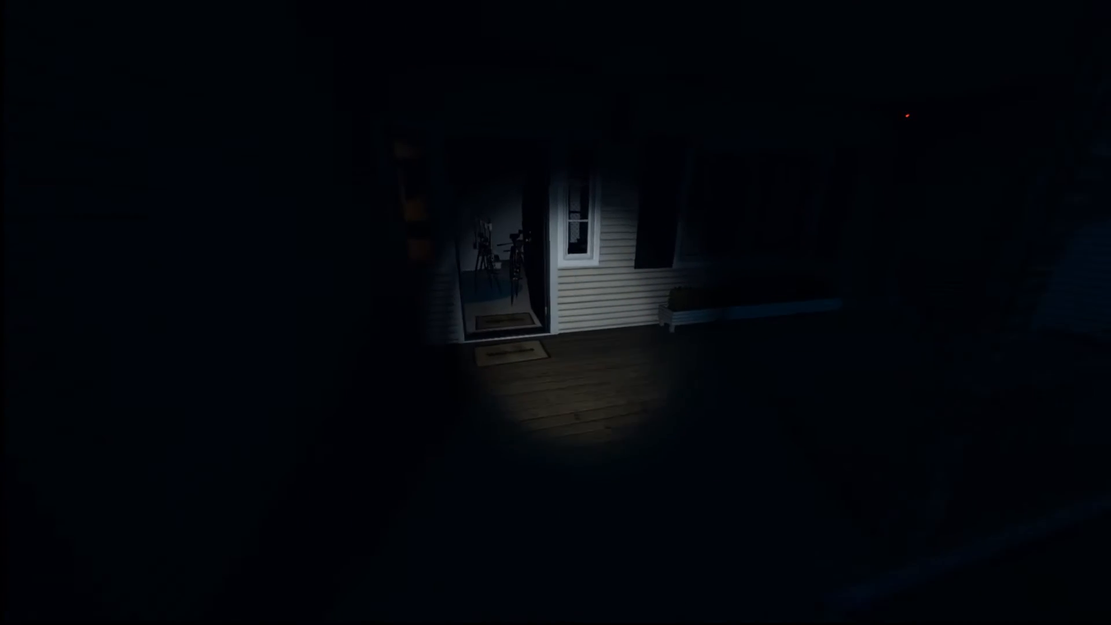
pyautogui.moveTo(555, 312)
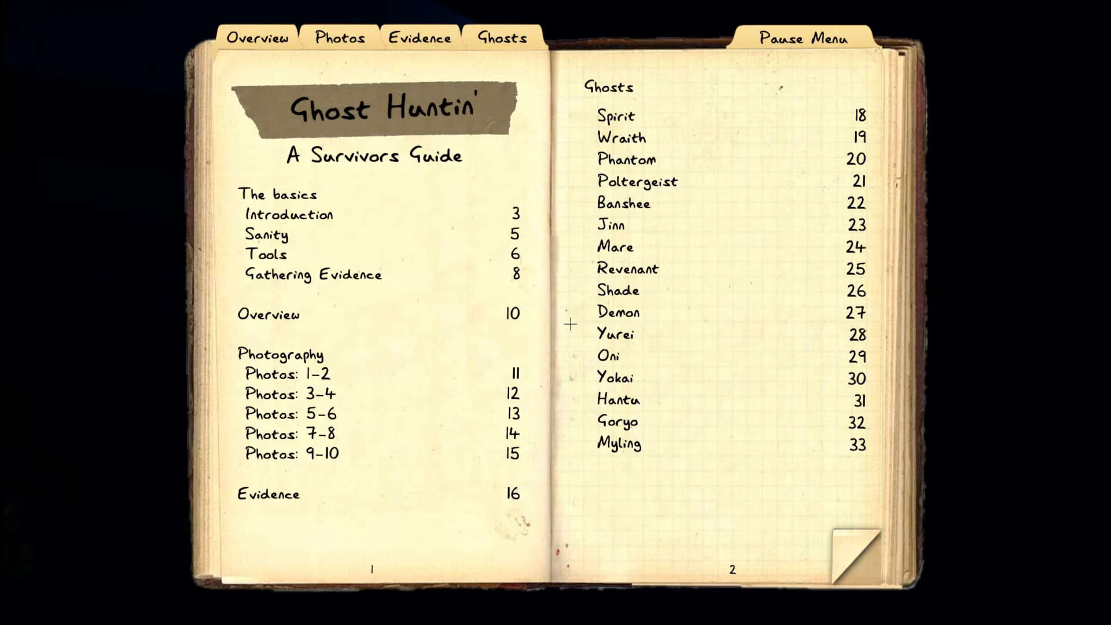
# Step: Bring up the journal's contents page listing basics, evidence and ghost types
pyautogui.click(419, 37)
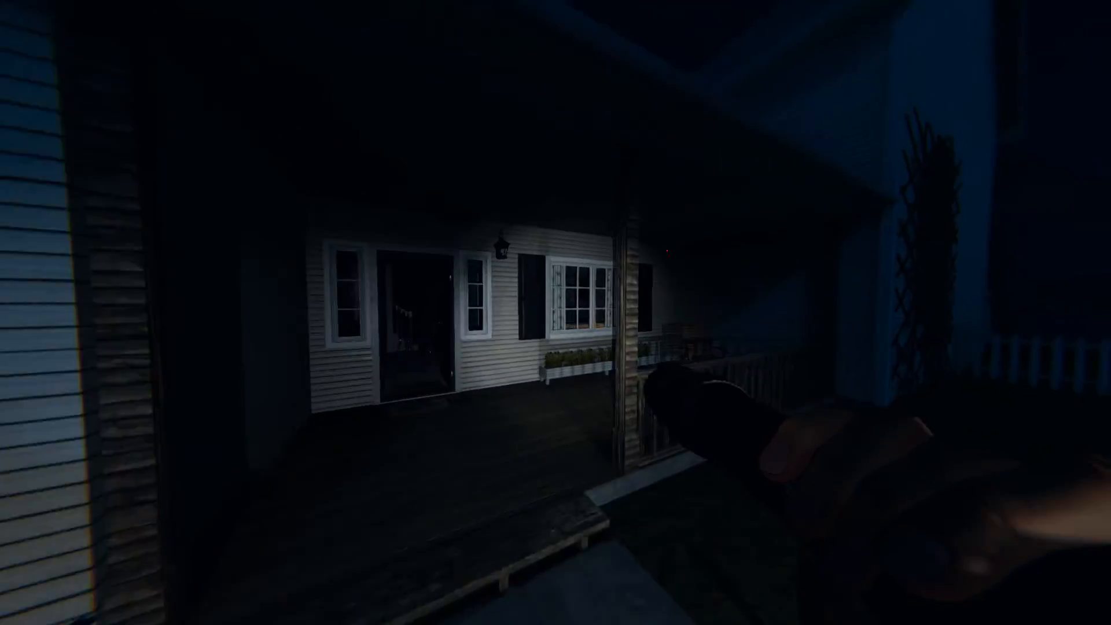
pyautogui.moveTo(555, 313)
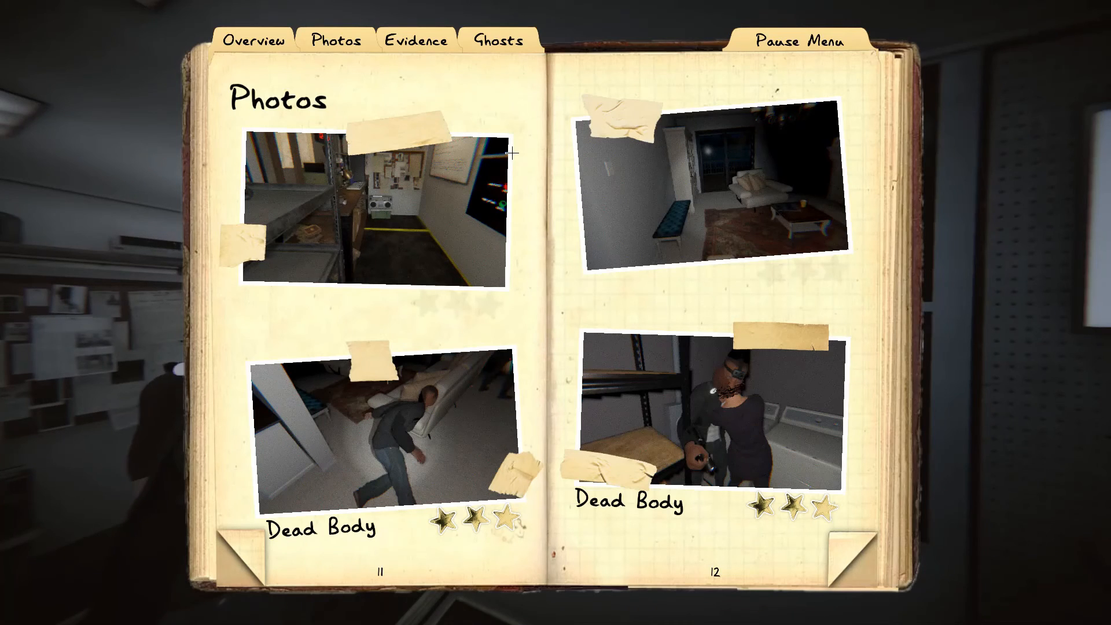
# Step: Check EMF Level 5 on the Evidence page, narrowing ghosts to Jinn, Goryo and Myling
pyautogui.click(416, 40)
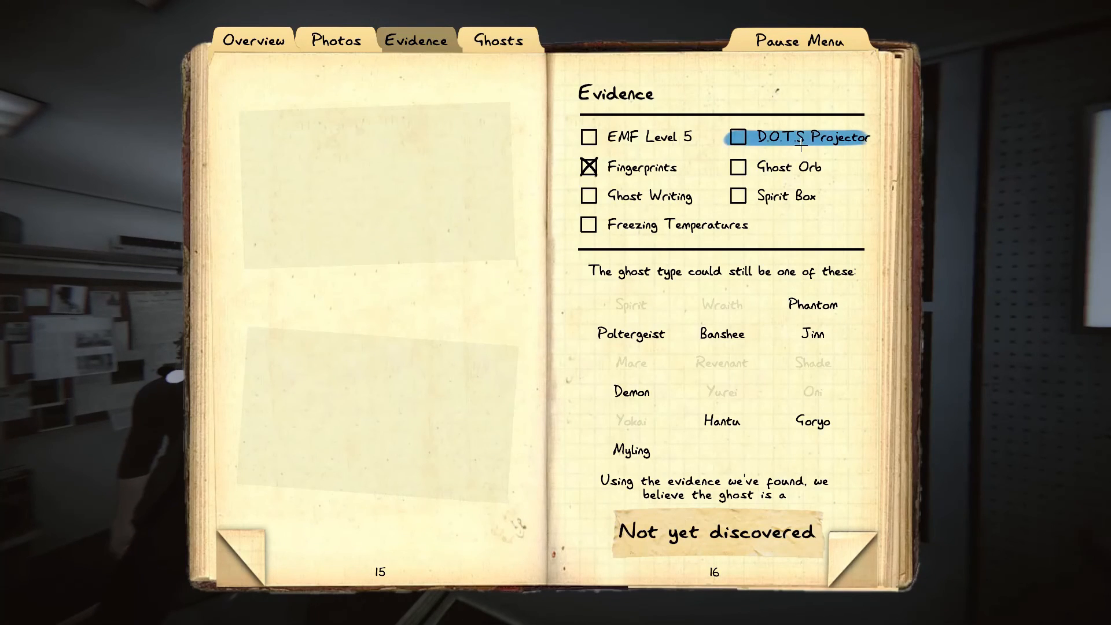
pyautogui.click(589, 137)
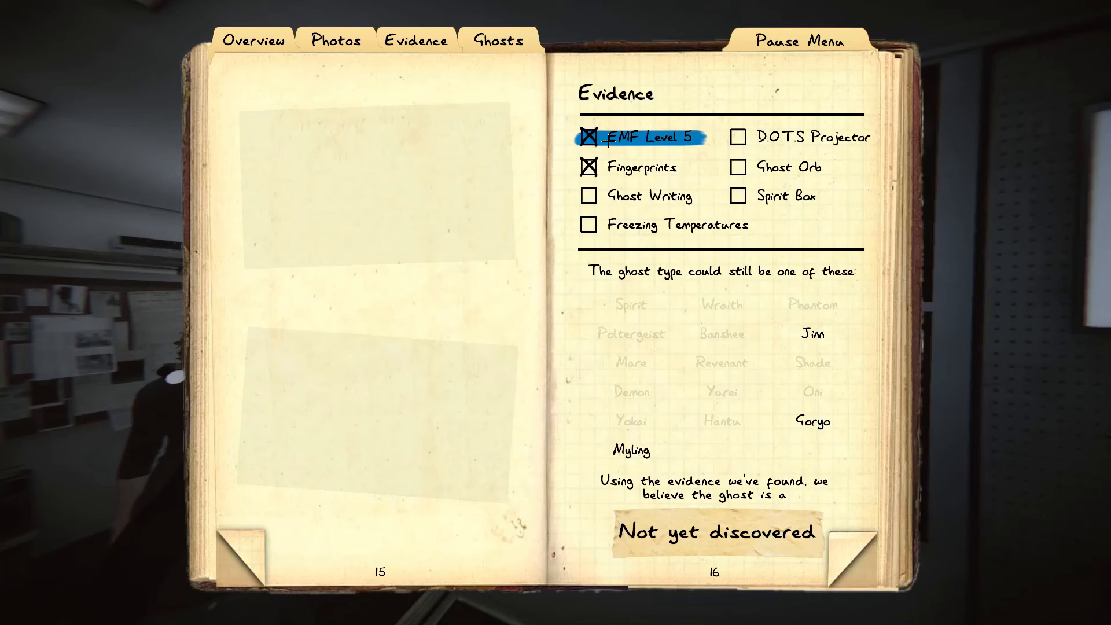